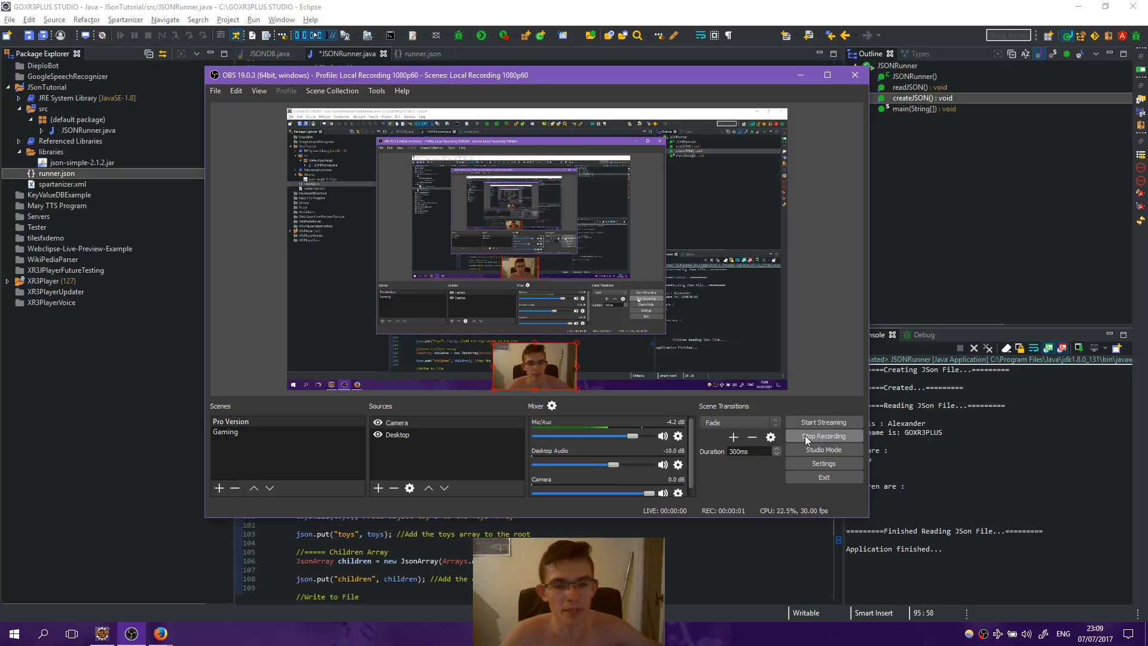
mouse_move(694, 361)
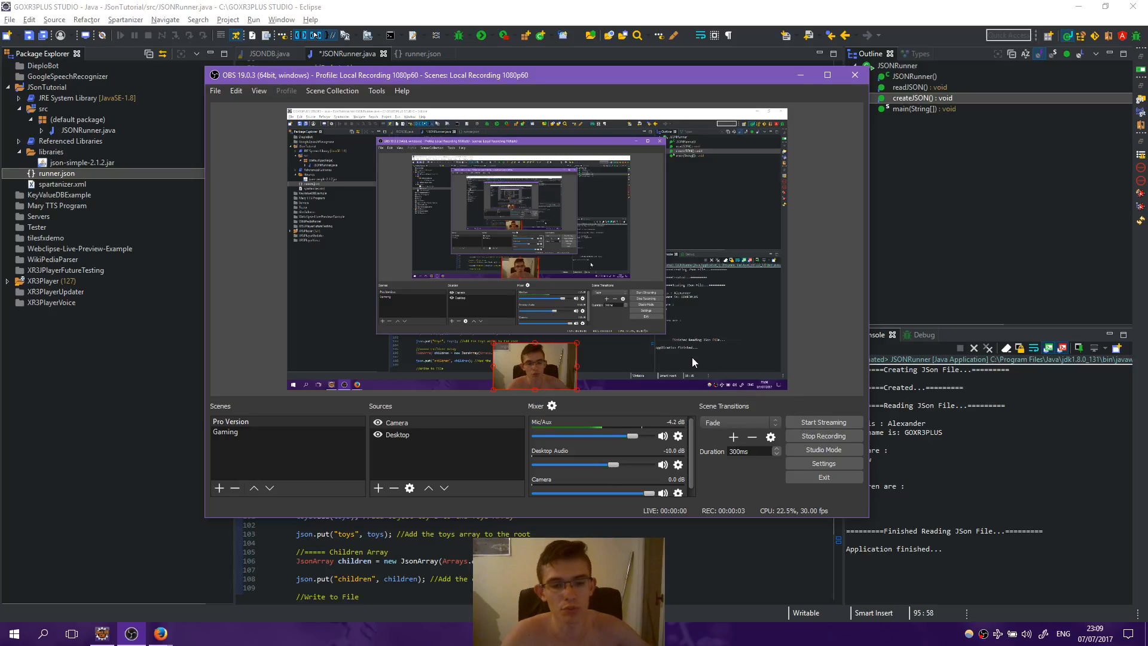
mouse_move(553, 333)
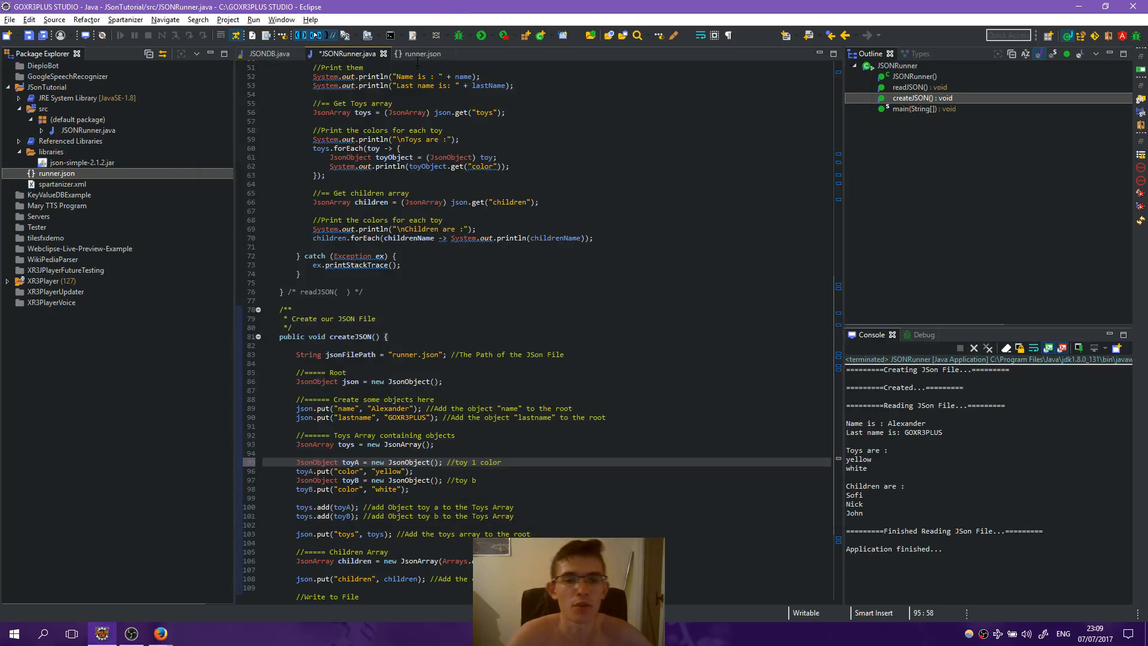
Try a "name" : "crocodile" line in the first toy of runner.json, then leave it out again.
left_click(423, 54)
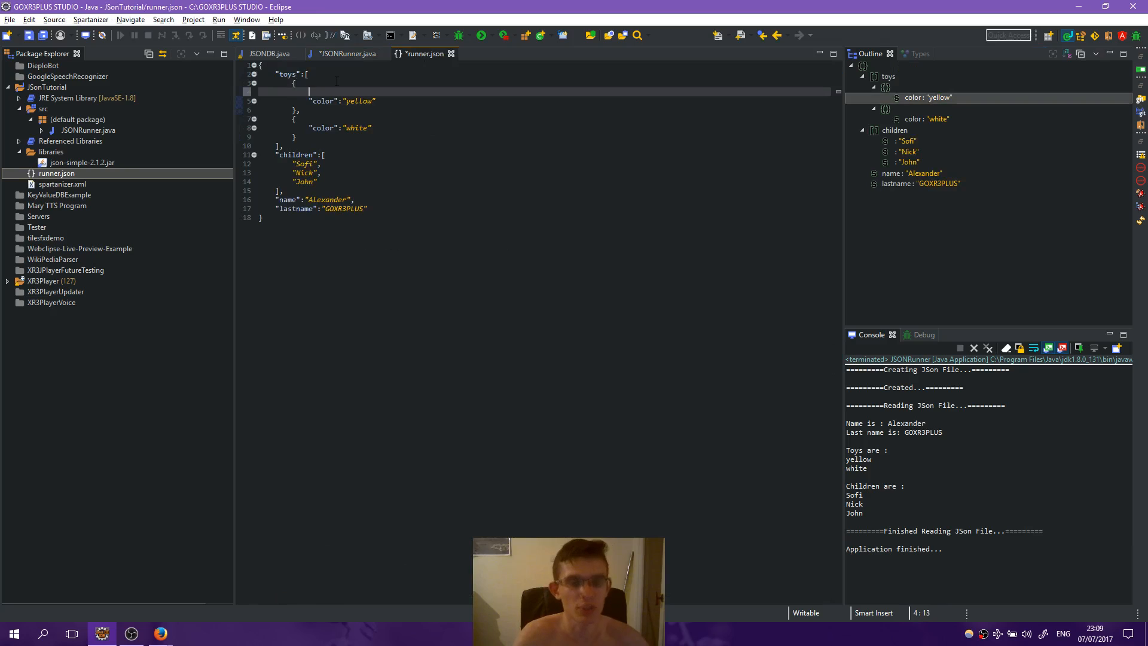
type("\"name\" : \" cr")
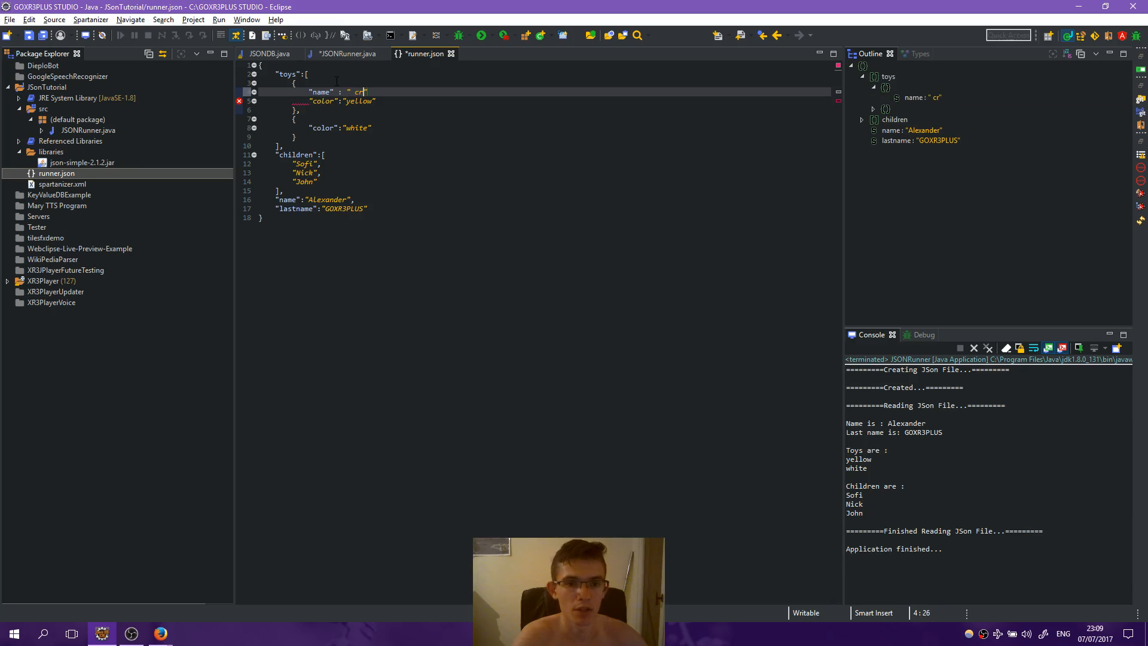
key("Backspace")
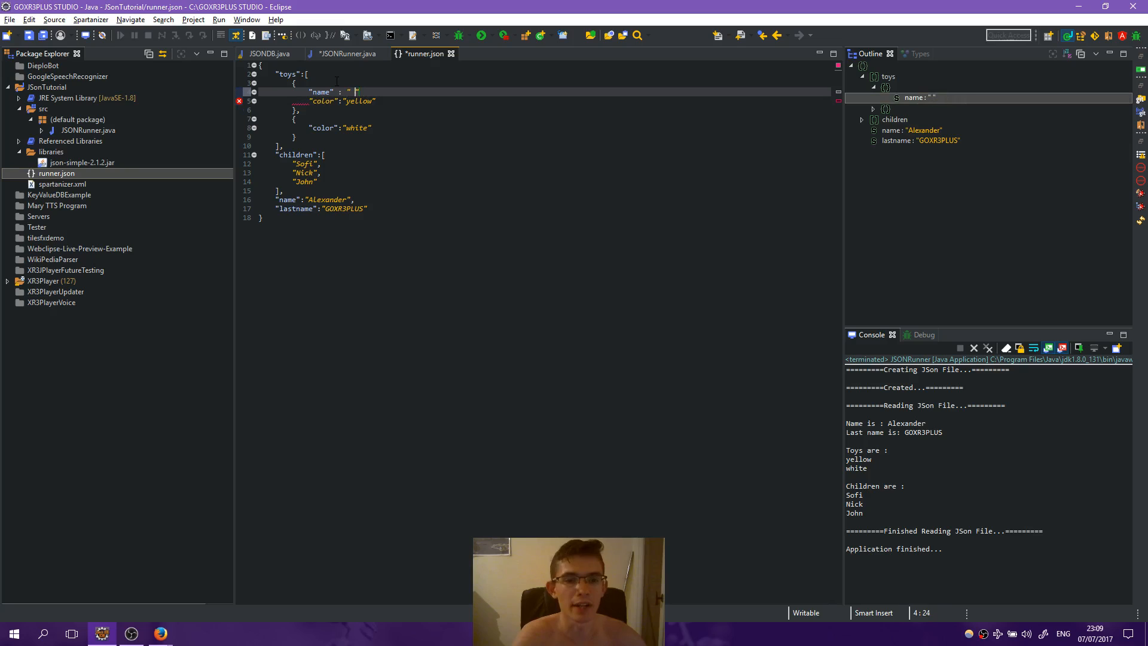
type("crocodile")
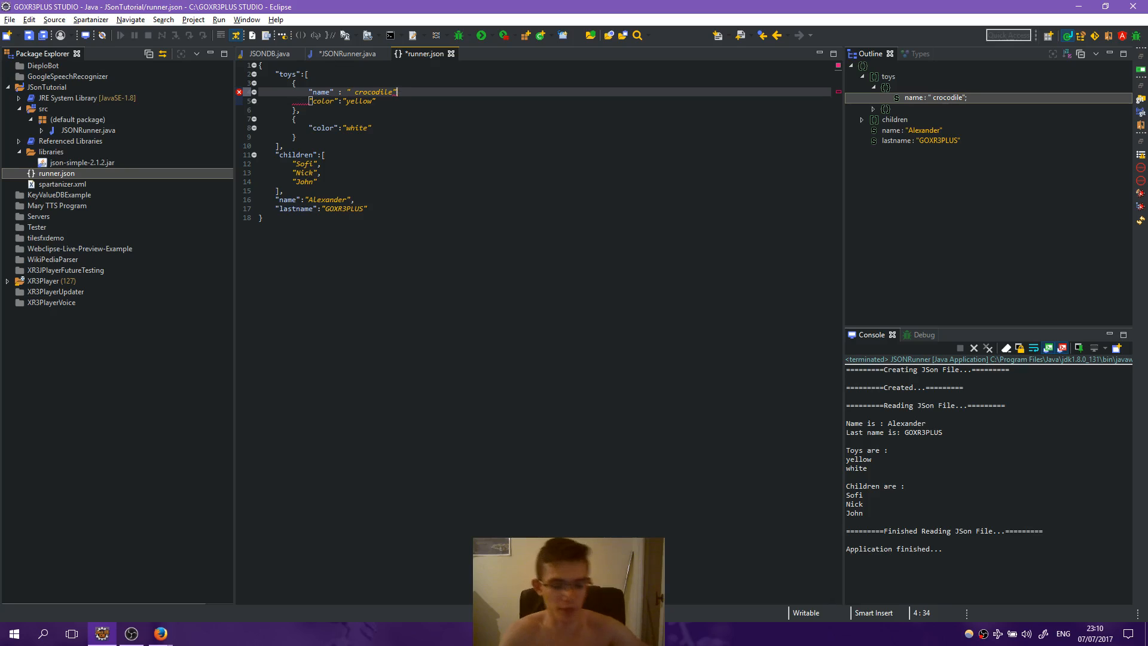
type(",")
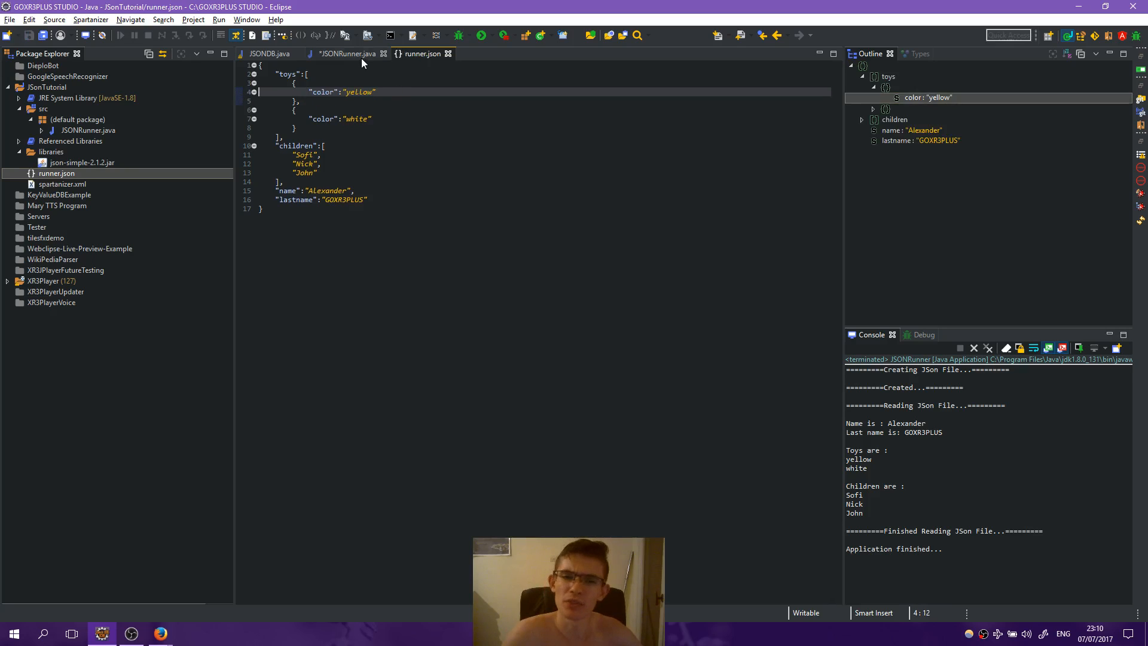
In createJSON add toyA.put("name", "crocodile") and toyB.put("name", "monkey") next to the colors.
left_click(348, 54)
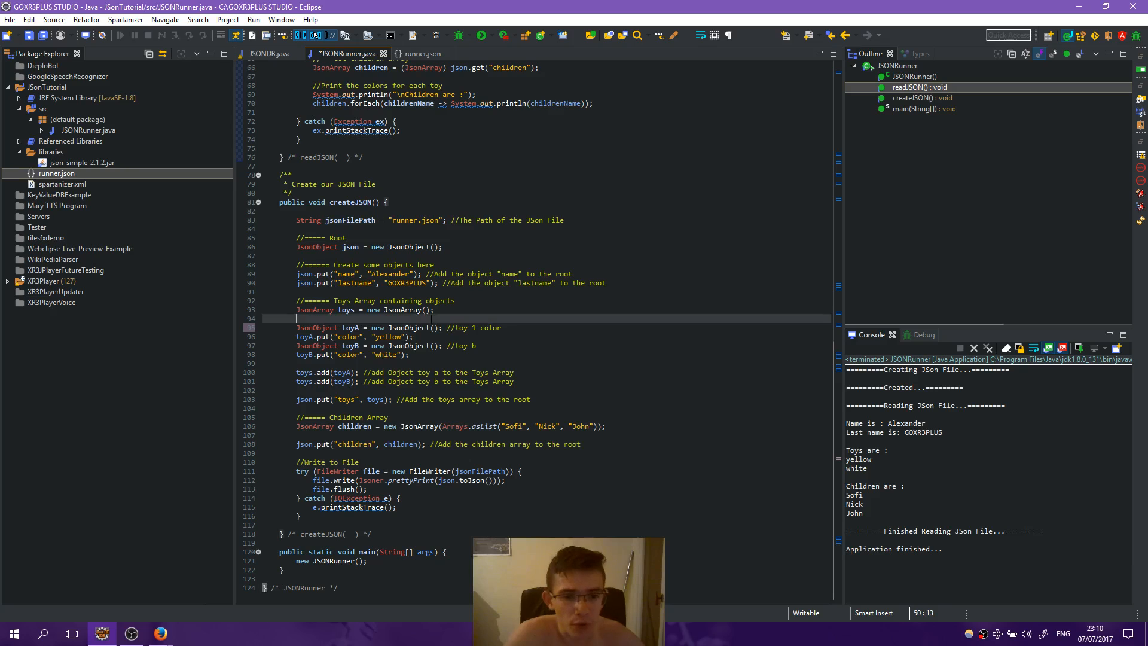
left_click(330, 318)
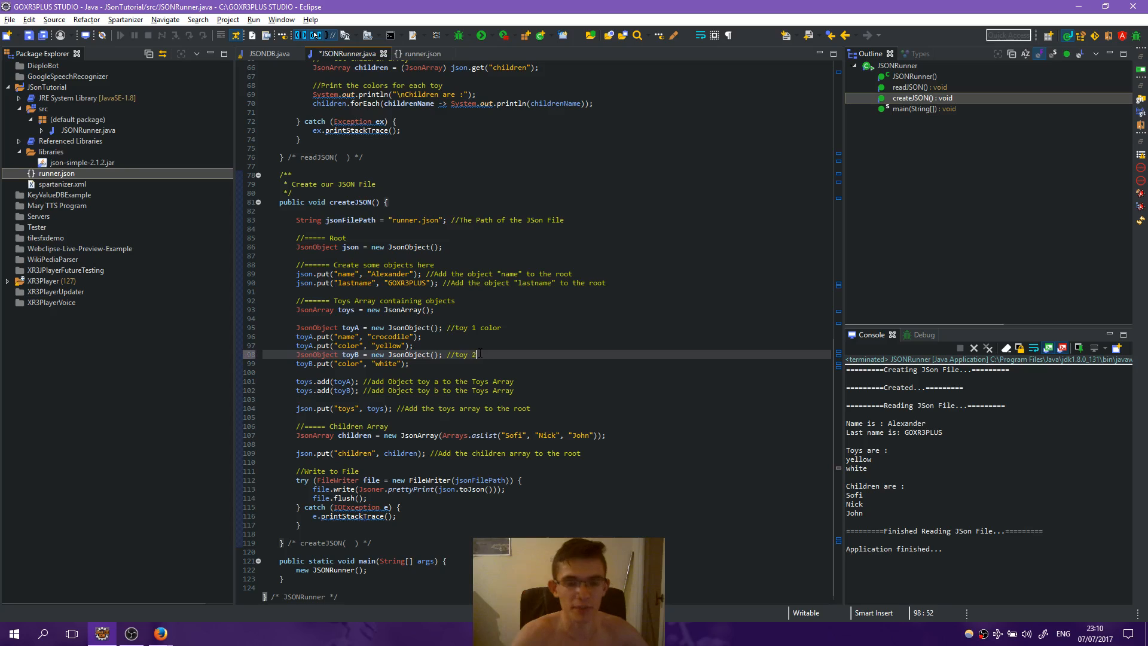
type("color")
type("toyB.put(\"name, value")
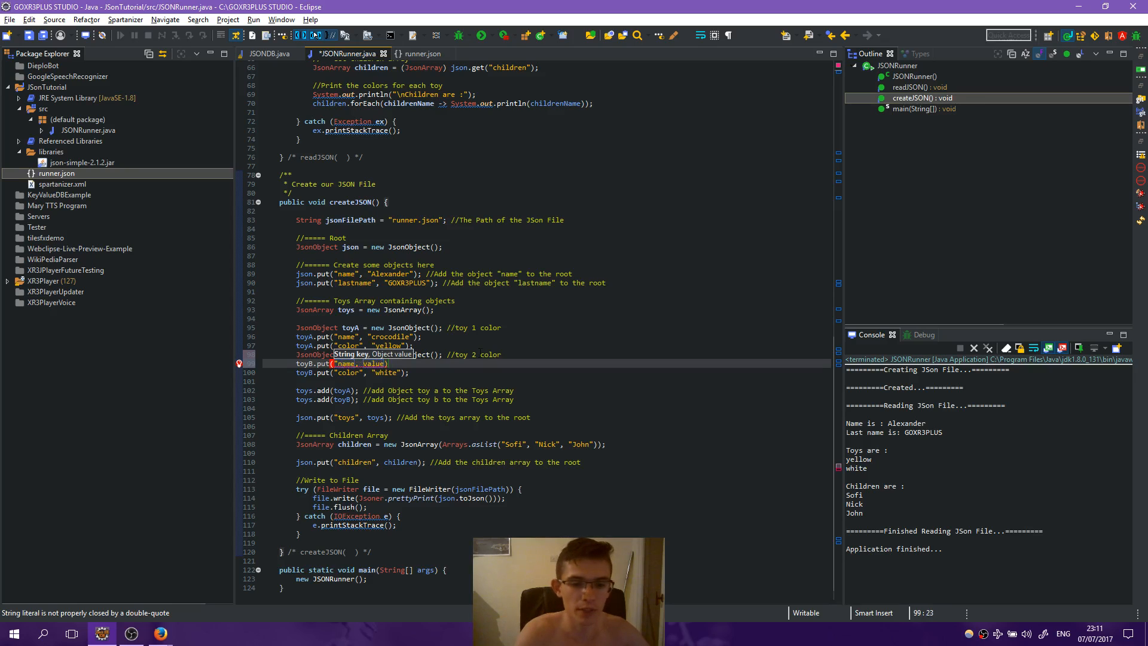
type("monkey\"")
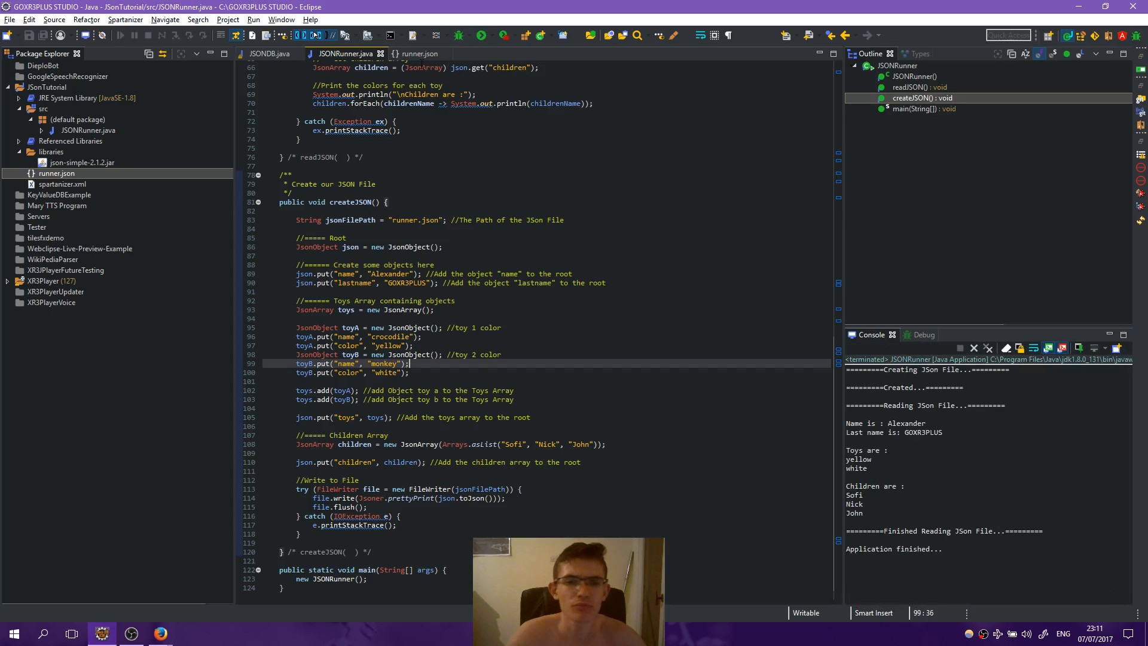
Confirm runner.json shows crocodile and monkey names with colors, then return to readJSON in JSONRunner.java.
left_click(418, 54)
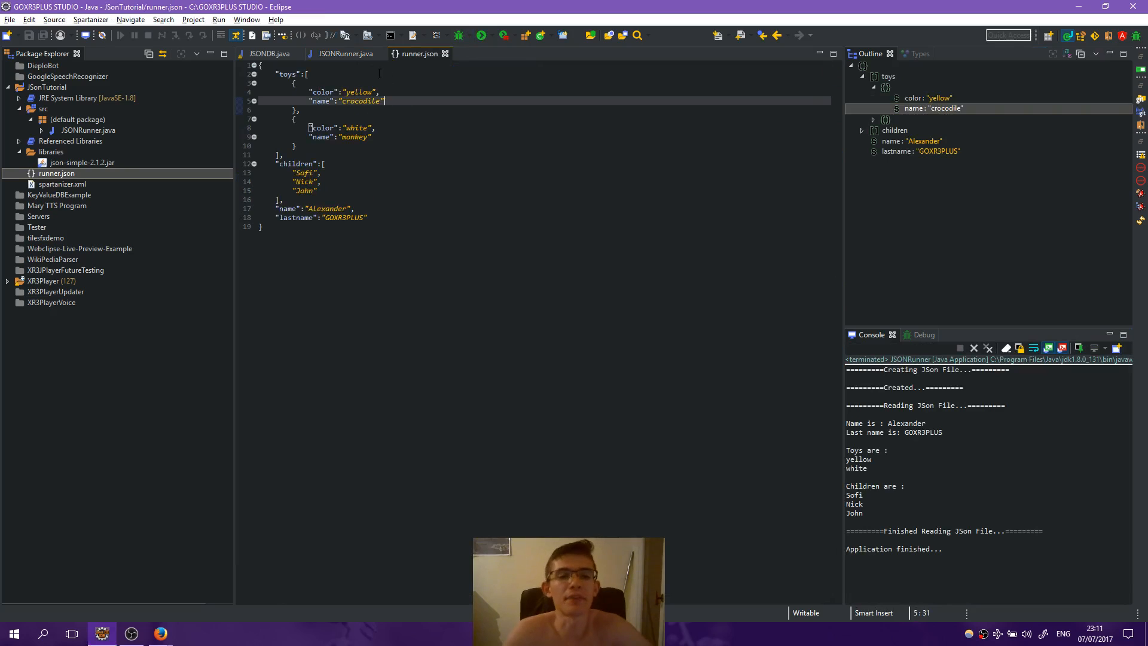
left_click(346, 54)
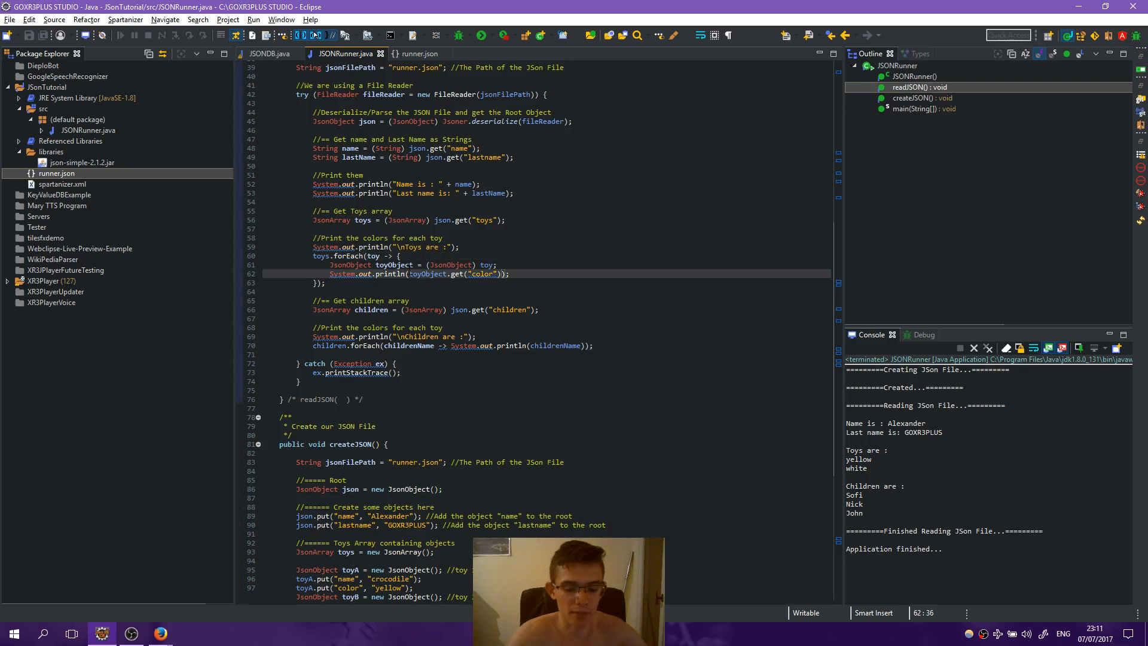
In toys.forEach print "Toy Name :" + getString("name") + " , Color : " + get("color") for each toy.
type("\"Toy \"+")
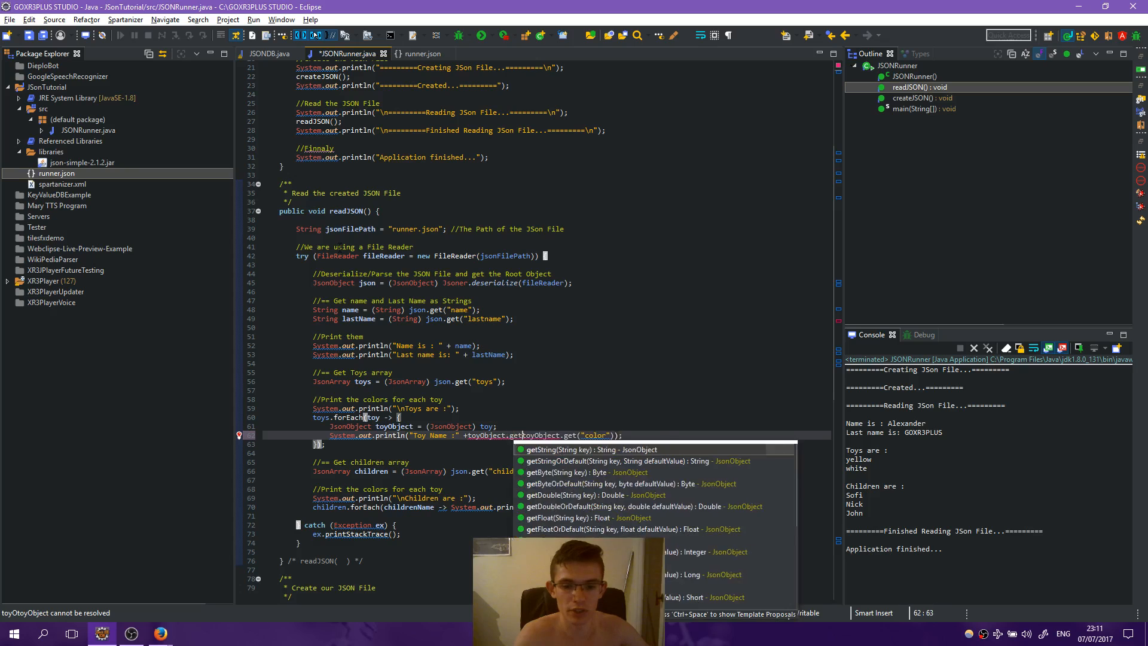
left_click(563, 449)
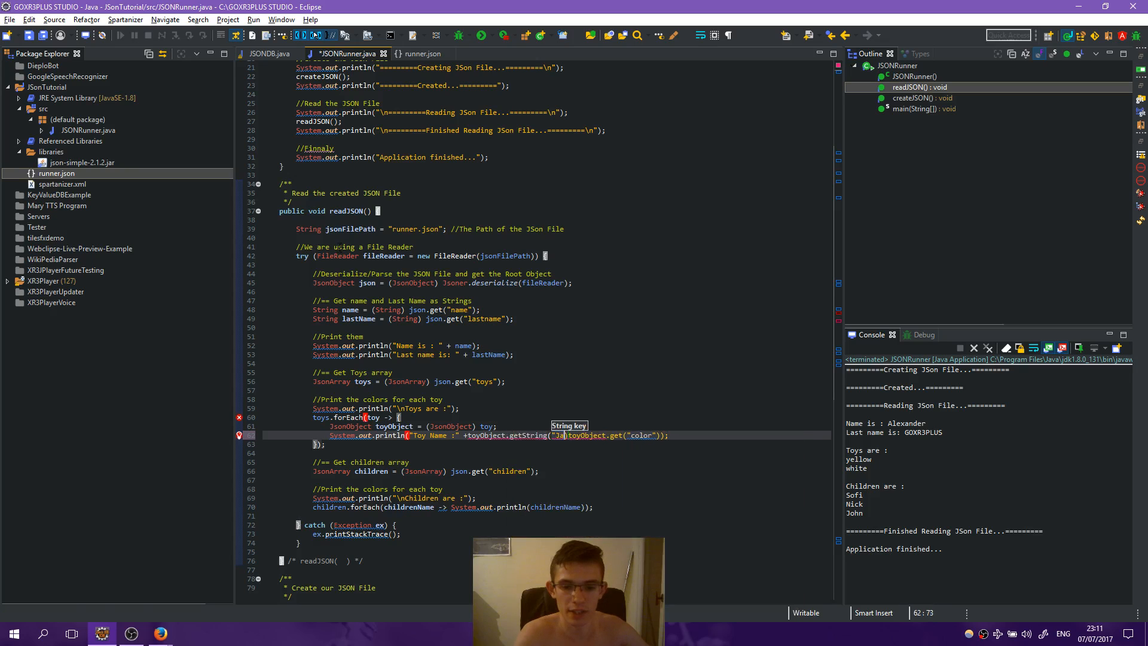
type("Name")
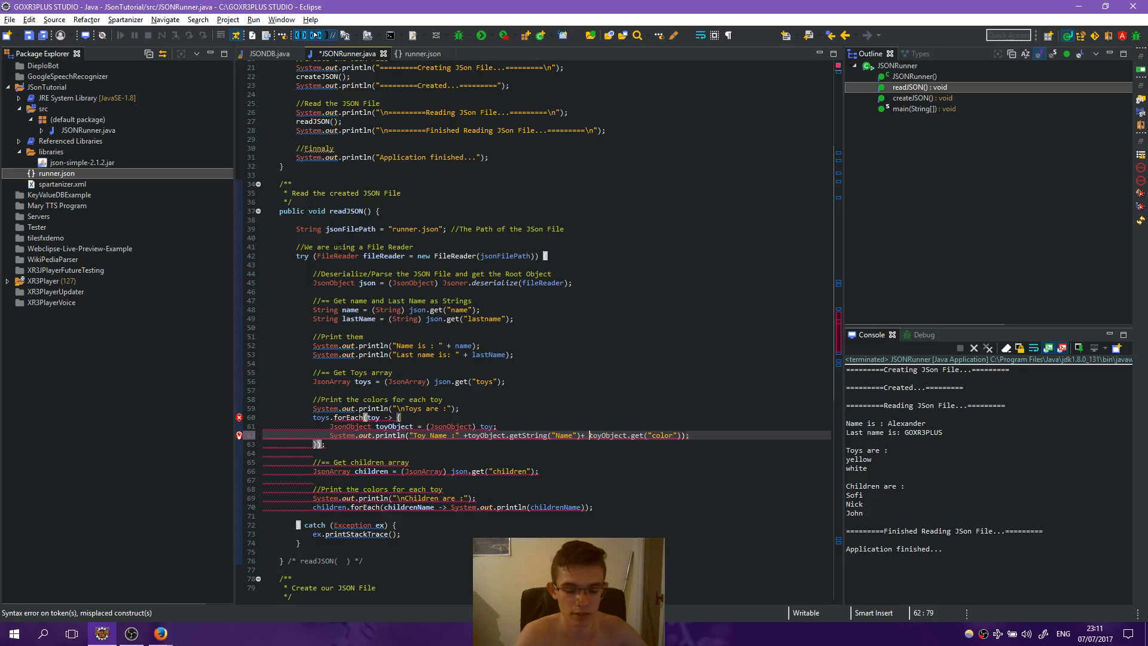
key("Backspace")
type("\" , Color : \" +")
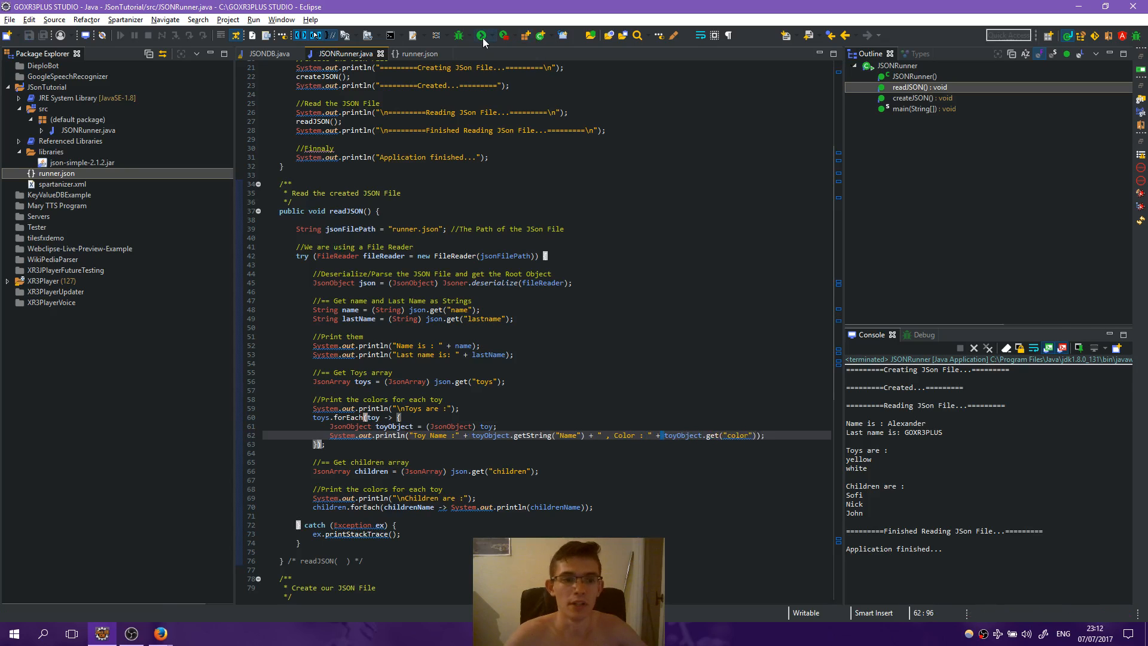
Run, check the toy keys after null names, fix the lookup and rerun to get crocodile yellow and monkey white.
left_click(480, 35)
type("n")
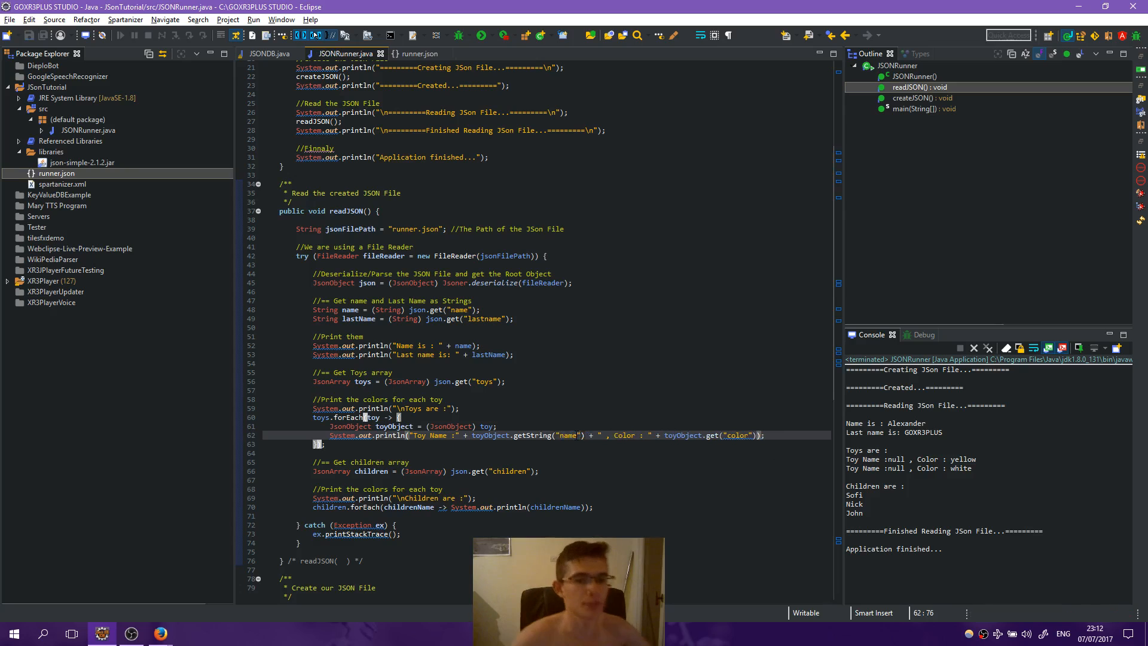
left_click(420, 53)
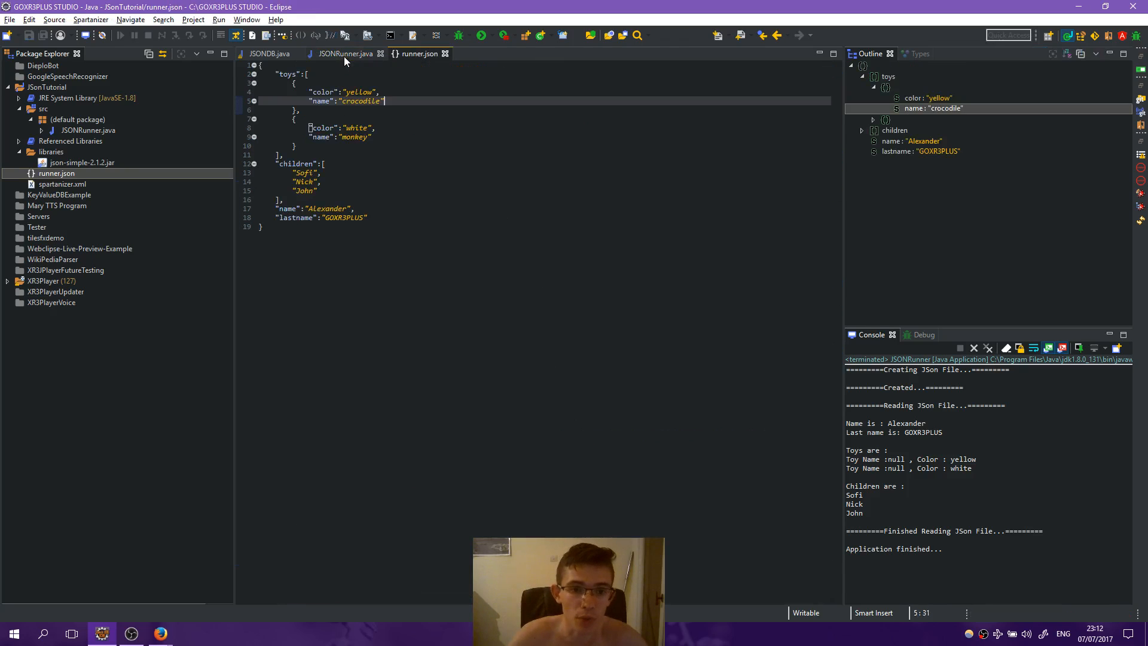
left_click(346, 54)
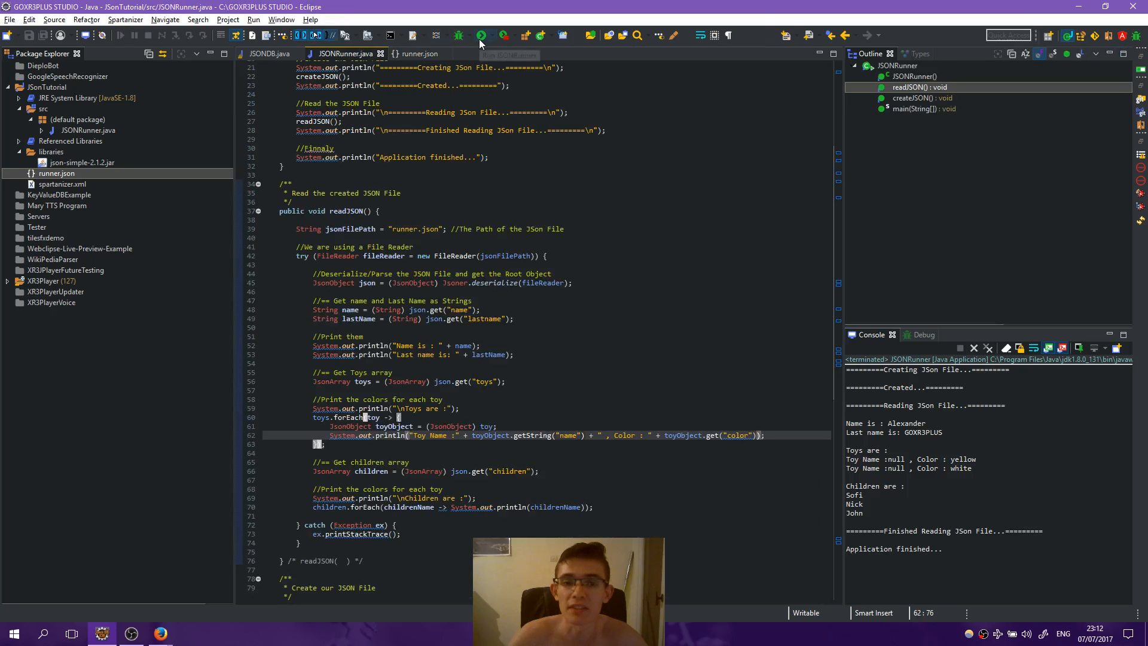
left_click(481, 35)
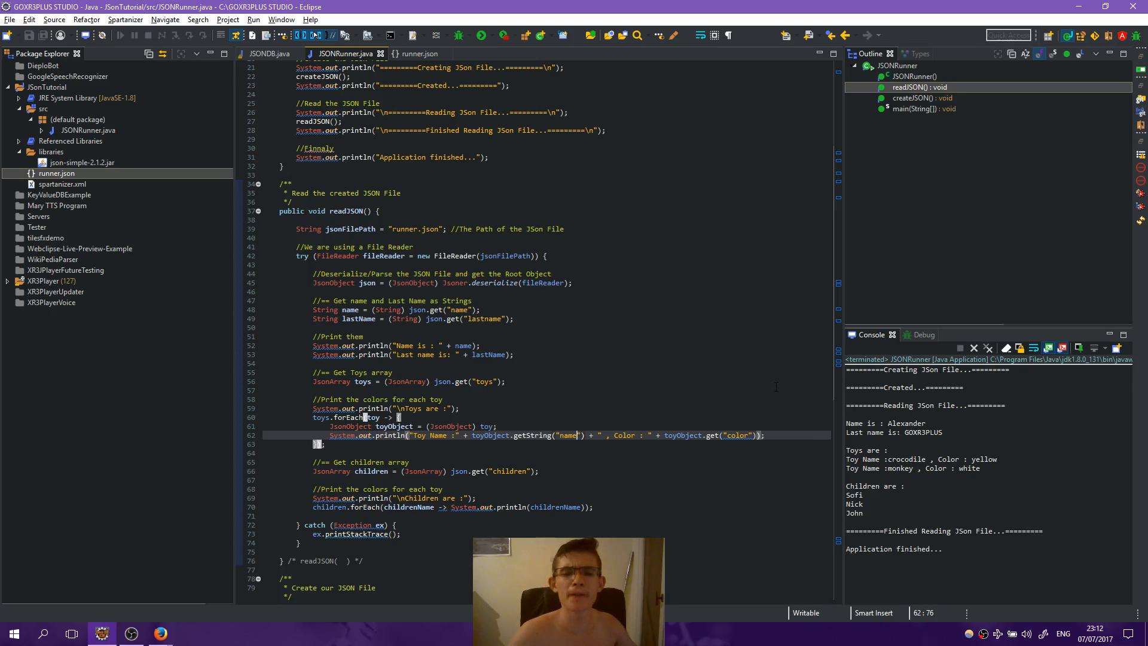
mouse_move(234, 552)
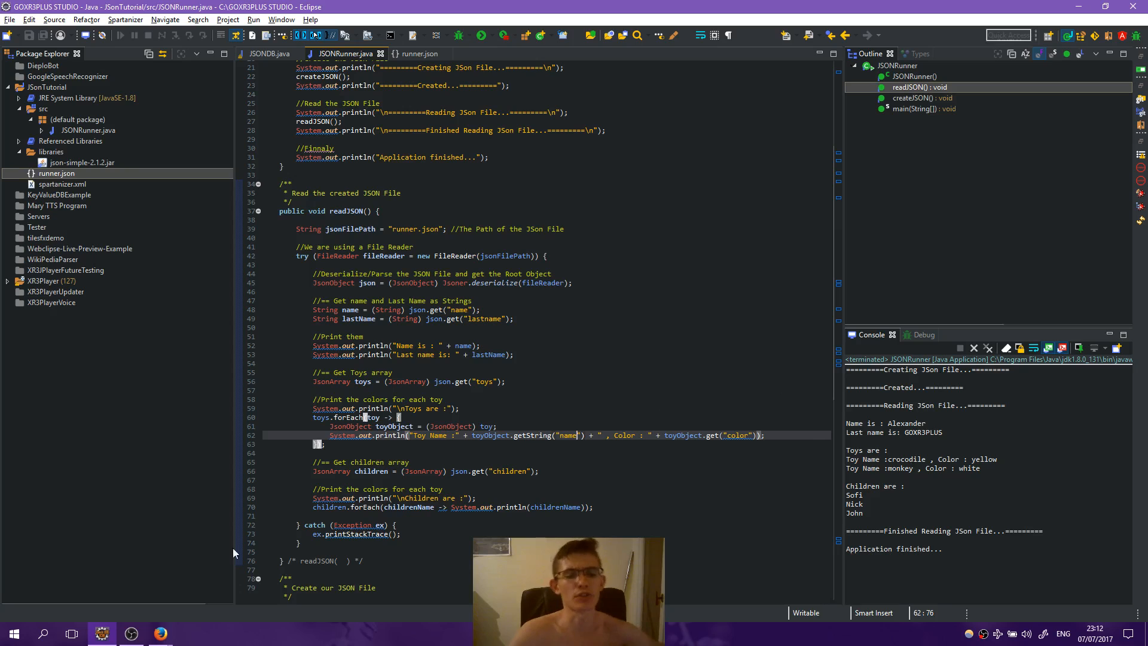
Type a draft {"a":"b"} third toy after monkey in runner.json and remove most of it, leaving the file unsaved.
left_click(131, 632)
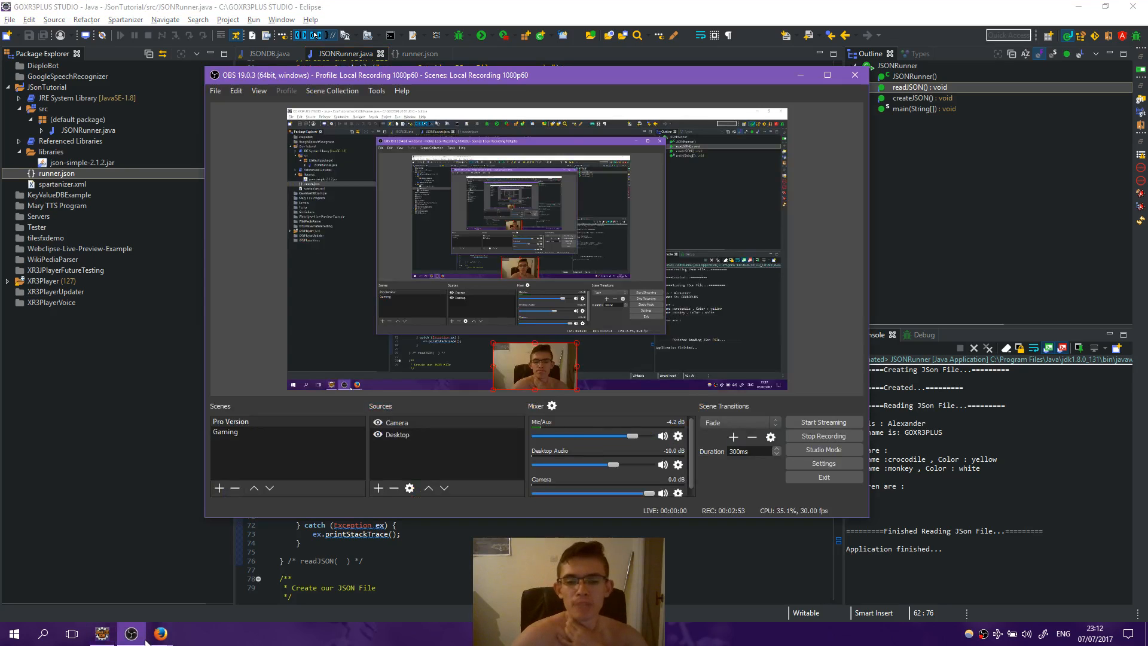
mouse_move(135, 418)
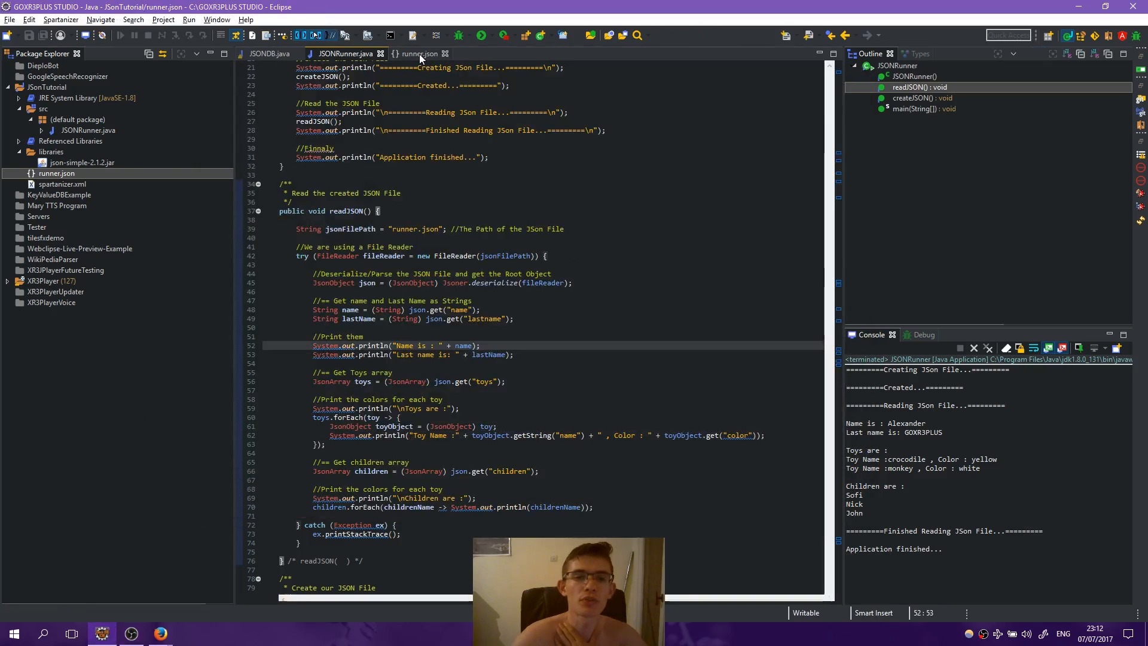
left_click(421, 54)
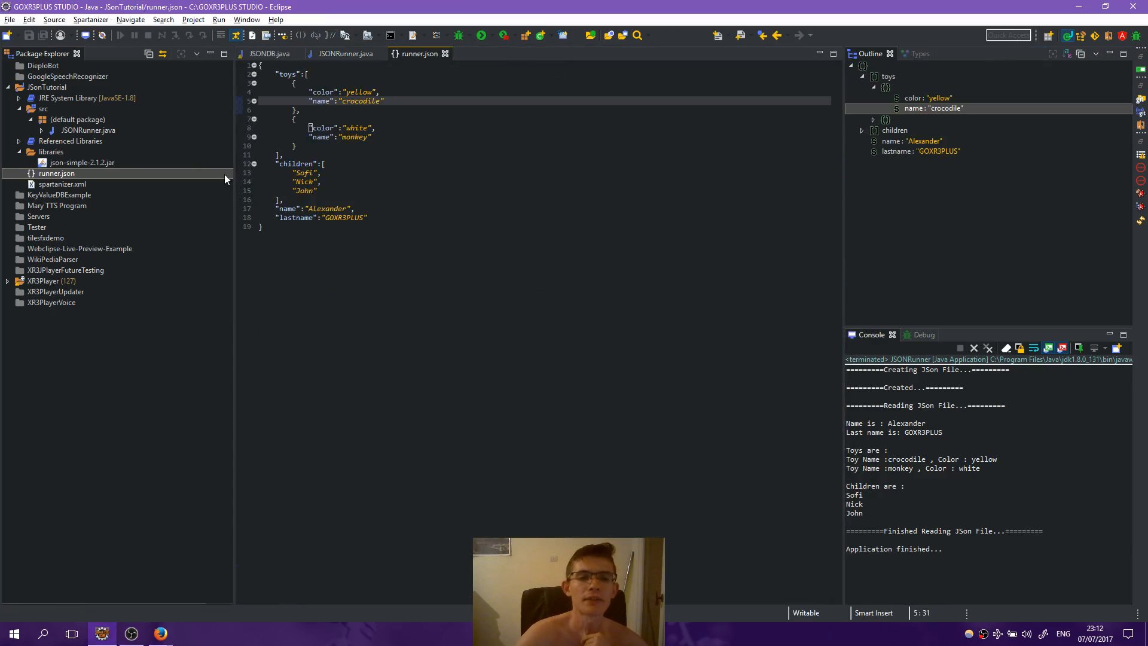
left_click_drag(293, 172, 317, 190)
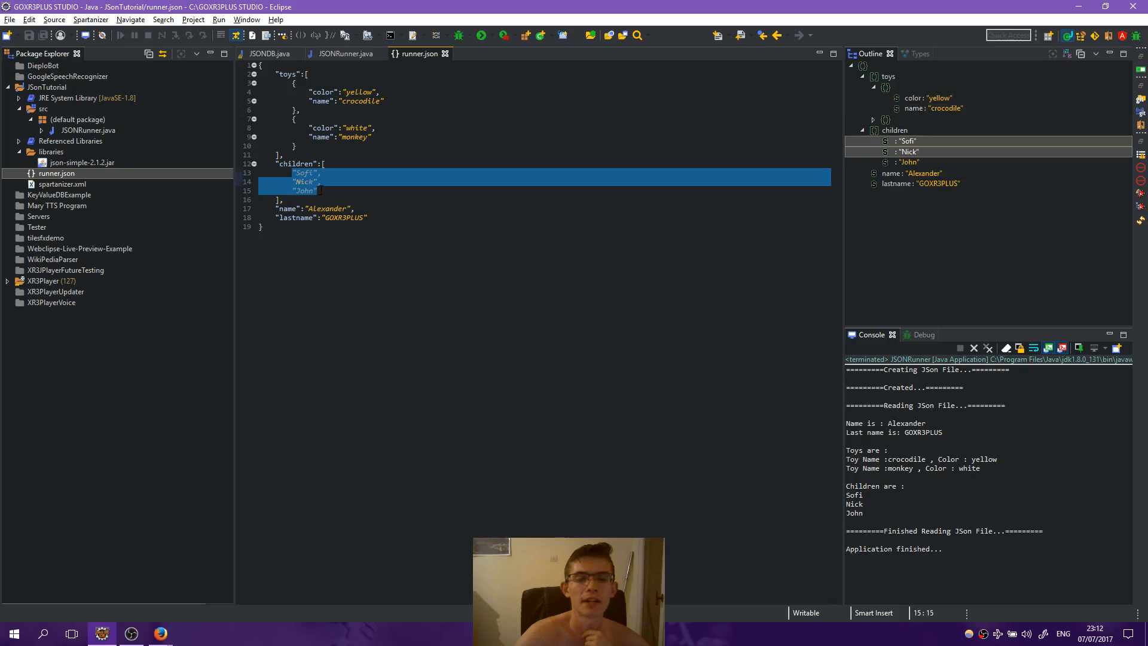
left_click(372, 136)
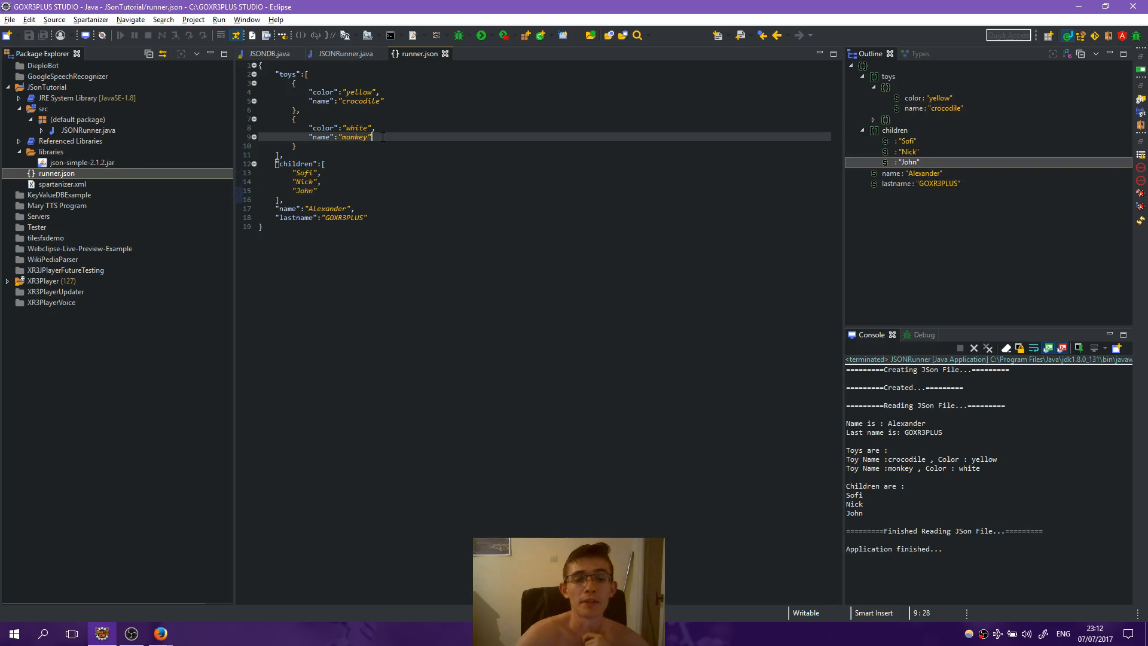
left_click(873, 118)
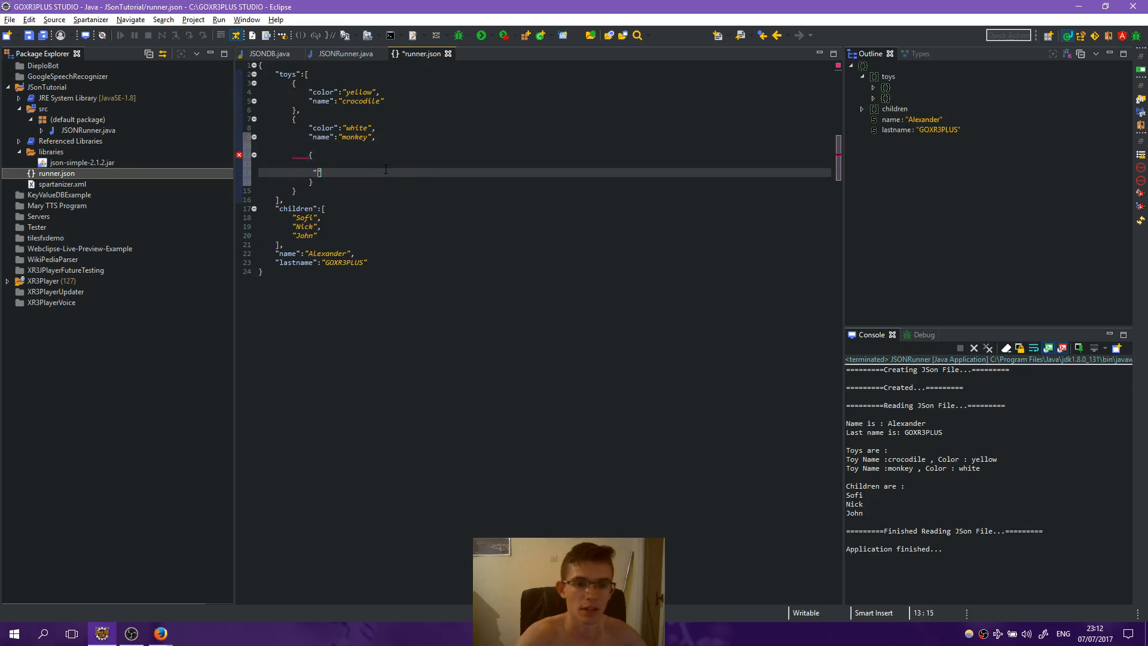
type("a\":b")
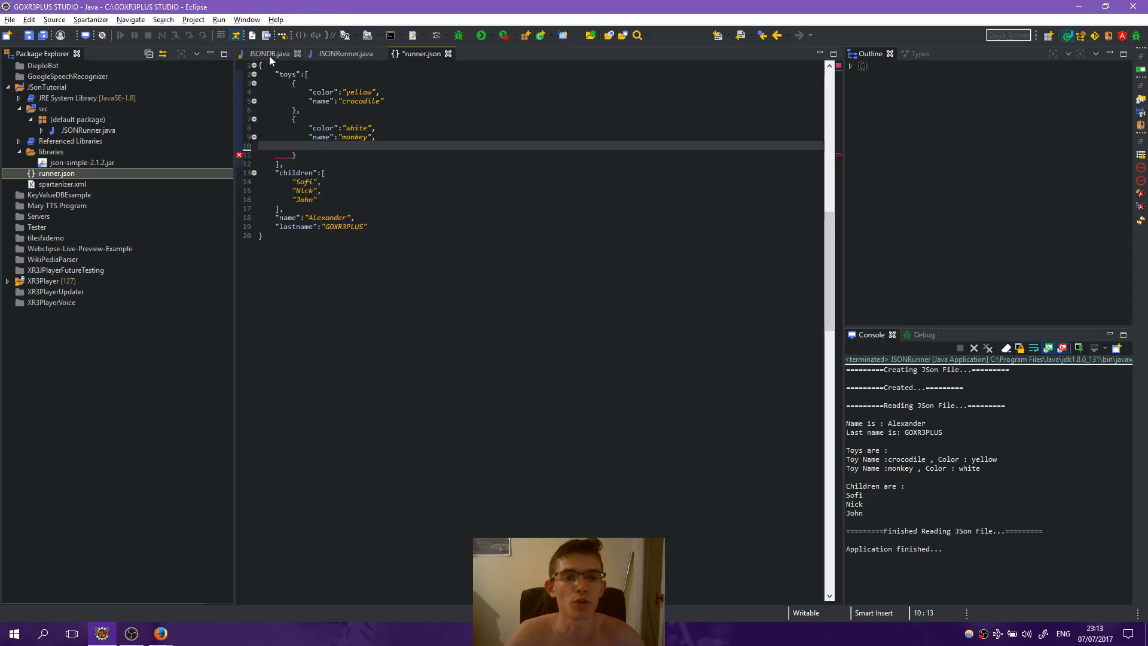
Glance at JSONDB.java, return to JSONRunner.java, then bring OBS Studio to the front.
left_click(269, 54)
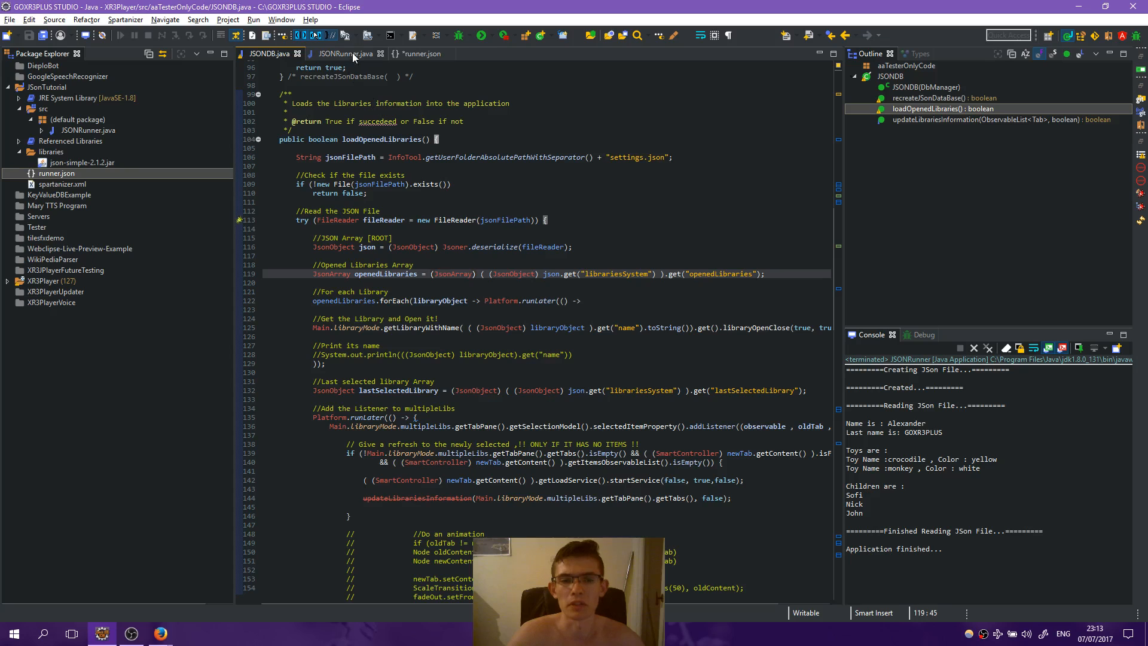
left_click(344, 53)
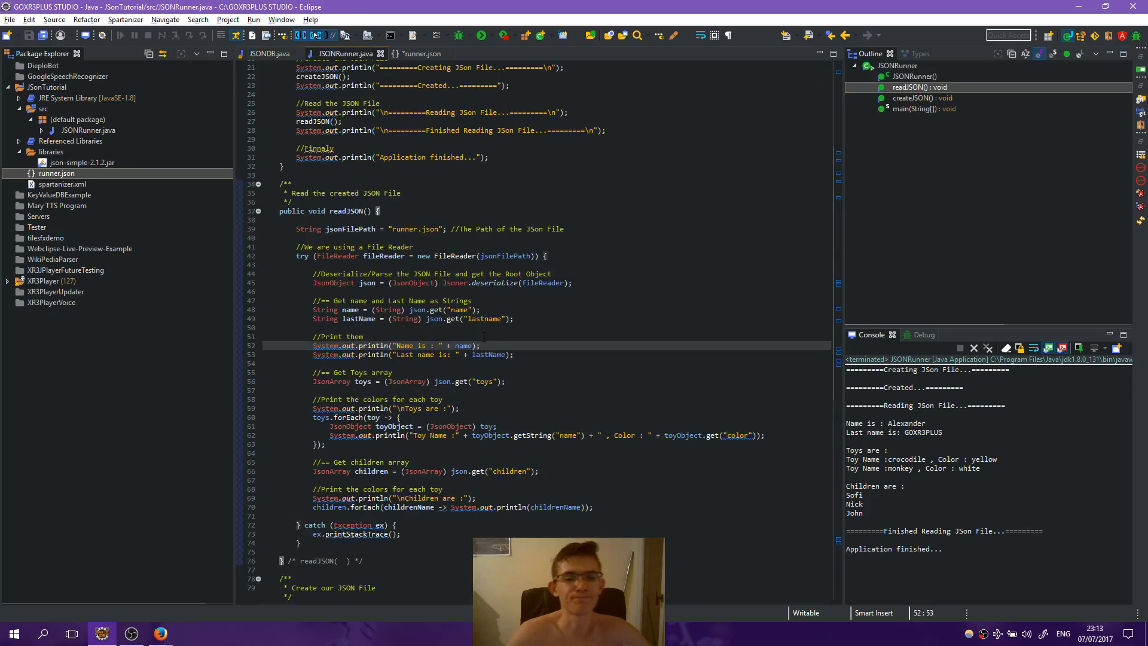
left_click(131, 634)
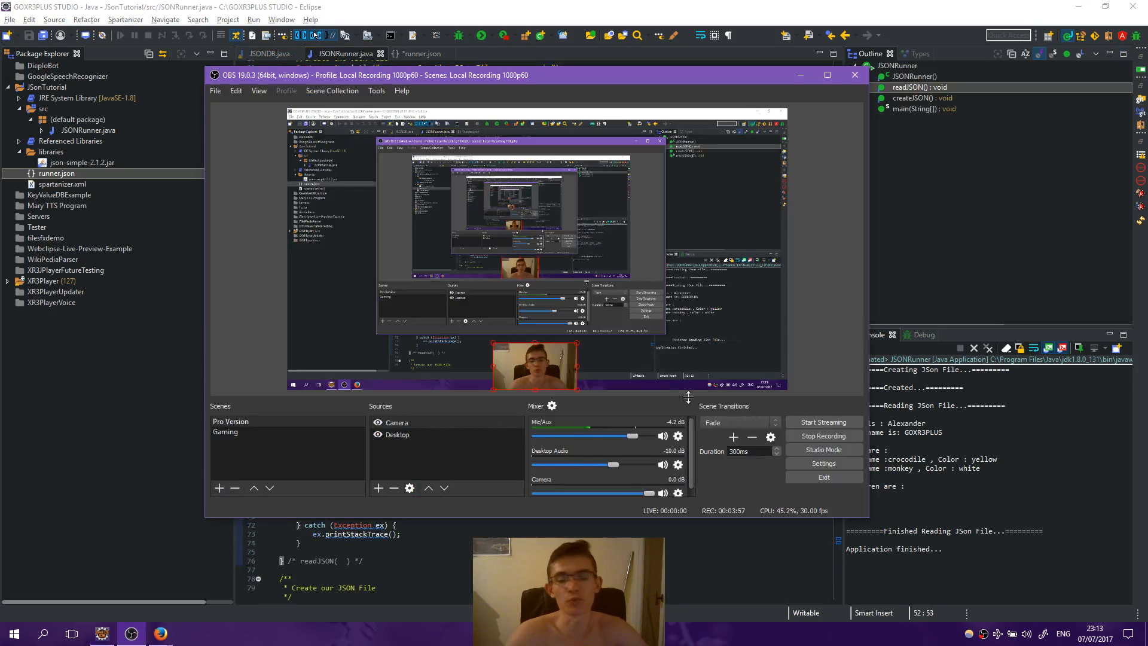